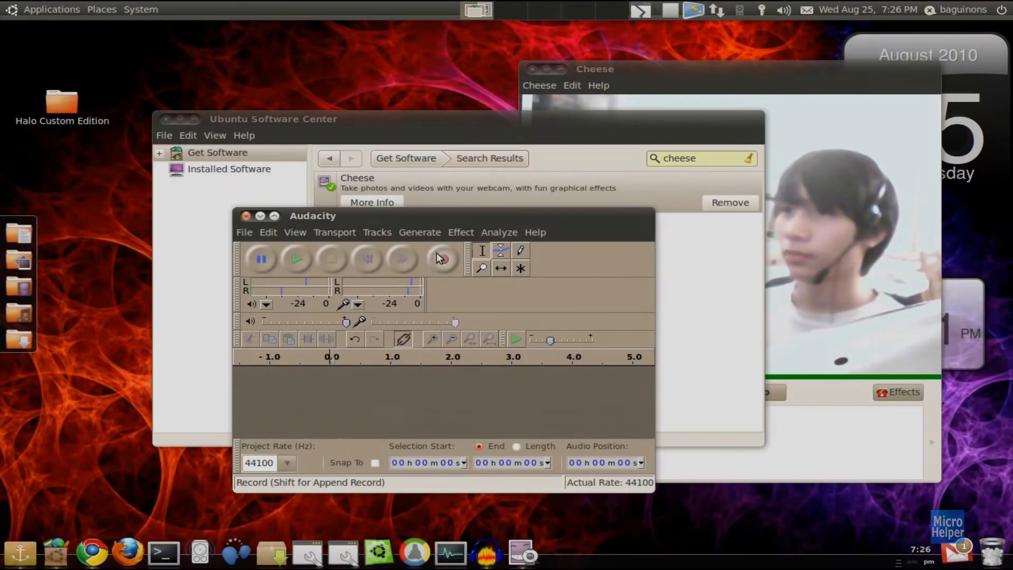
Step: Confirm Cheese shows as installed in the 'cheese' search results and close Ubuntu Software Center
{"action": "left_click", "coordinate": [442, 258]}
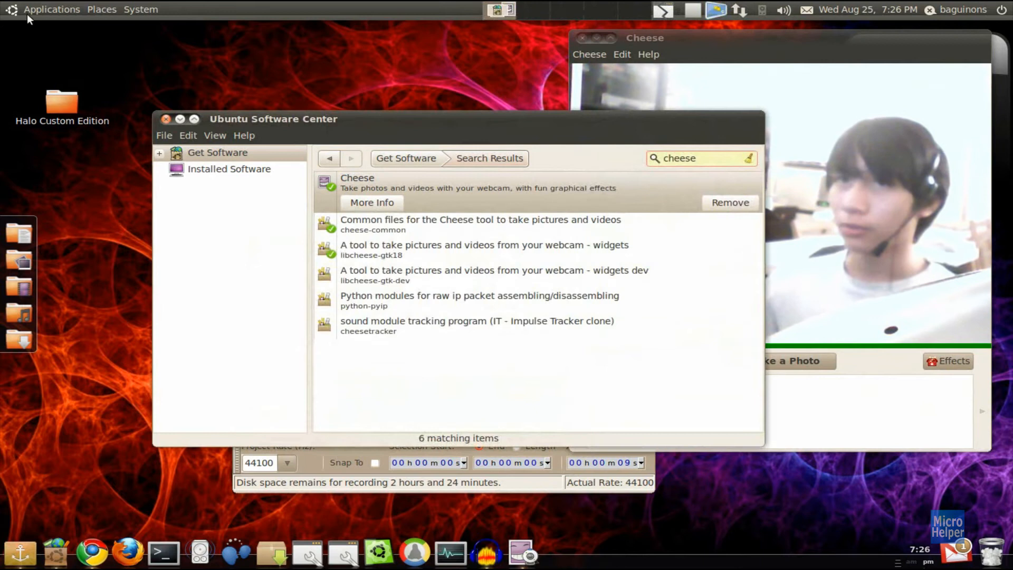
{"action": "left_click", "coordinate": [52, 10]}
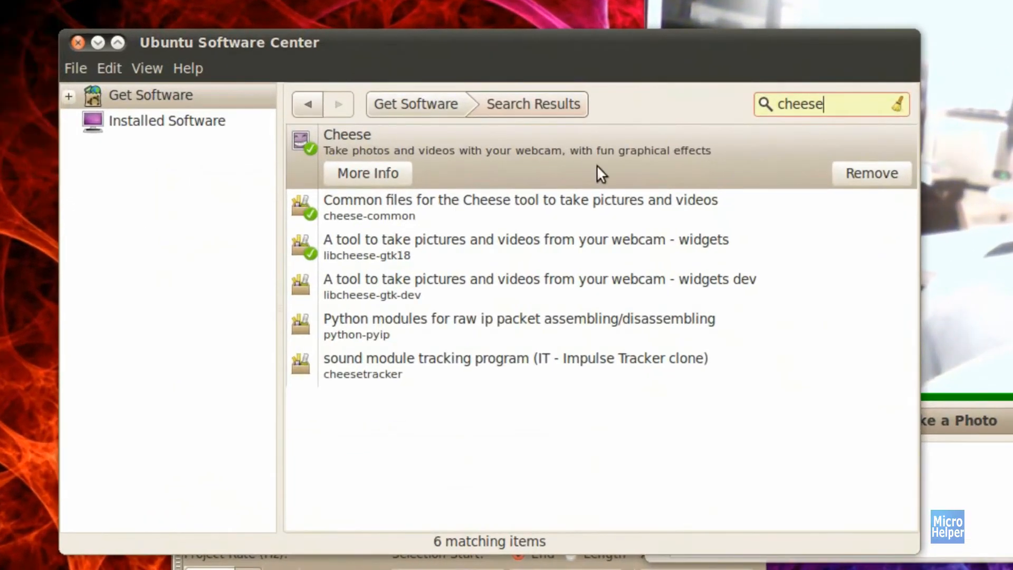
{"action": "mouse_move", "coordinate": [805, 160]}
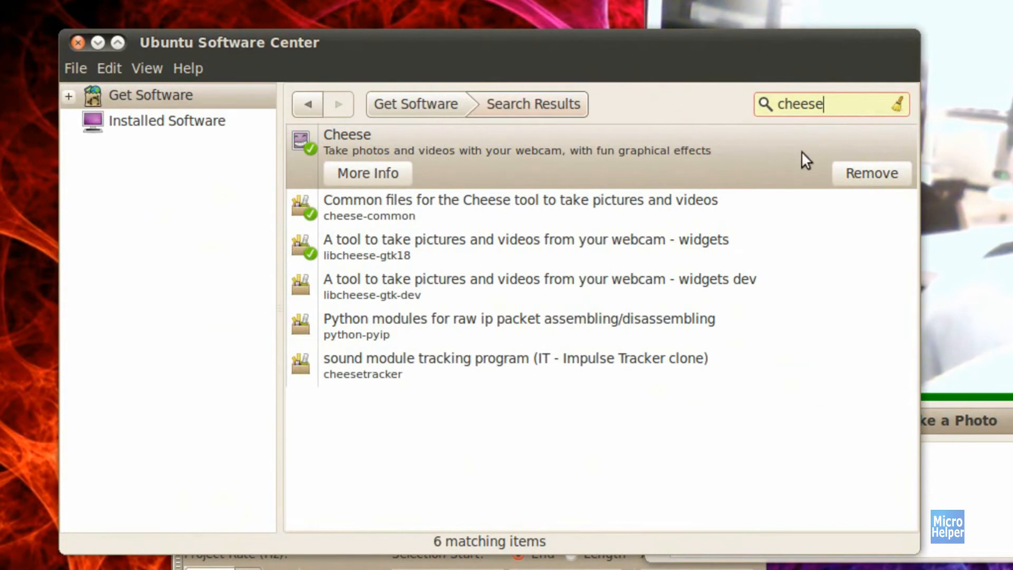
{"action": "left_click", "coordinate": [65, 11]}
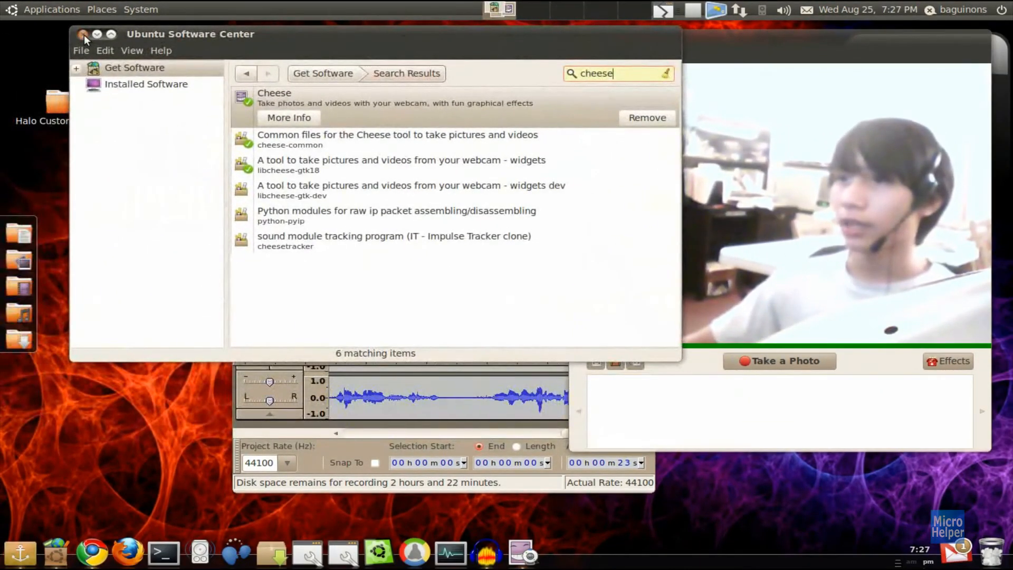
{"action": "left_click", "coordinate": [82, 34]}
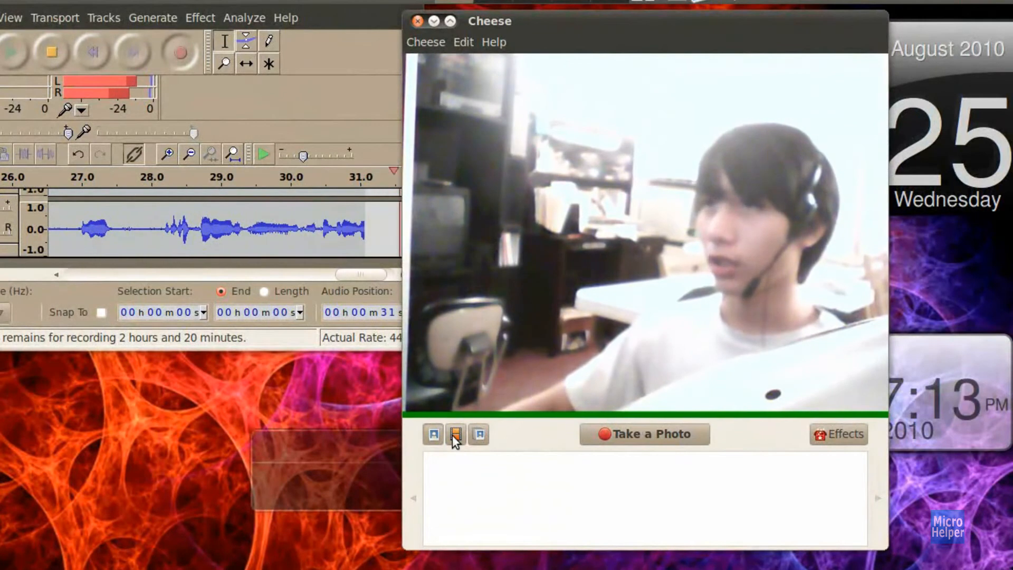
Step: Cycle the webcam through video and burst modes, ending back on single-photo mode
{"action": "left_click", "coordinate": [455, 433]}
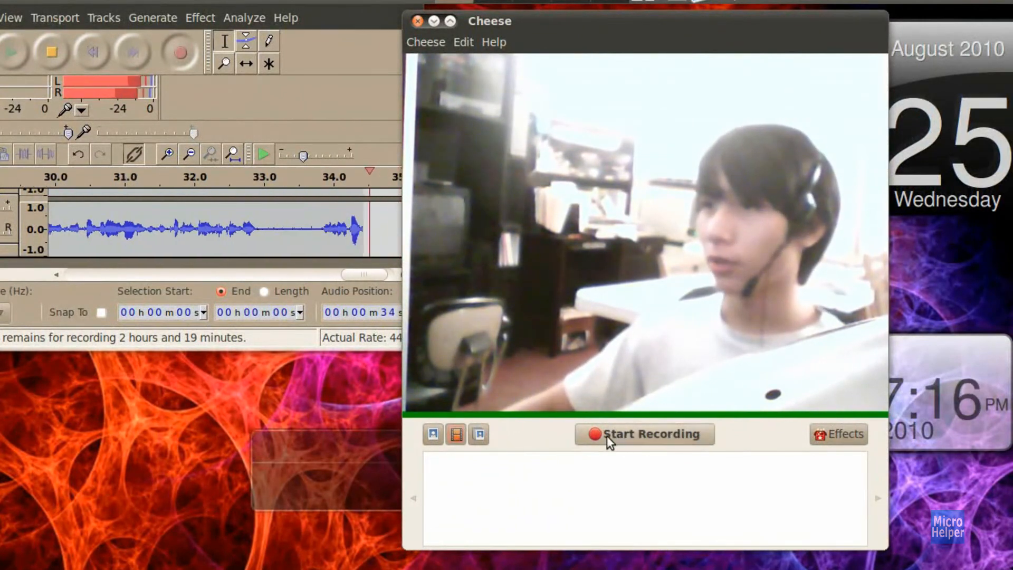
{"action": "left_click", "coordinate": [478, 433]}
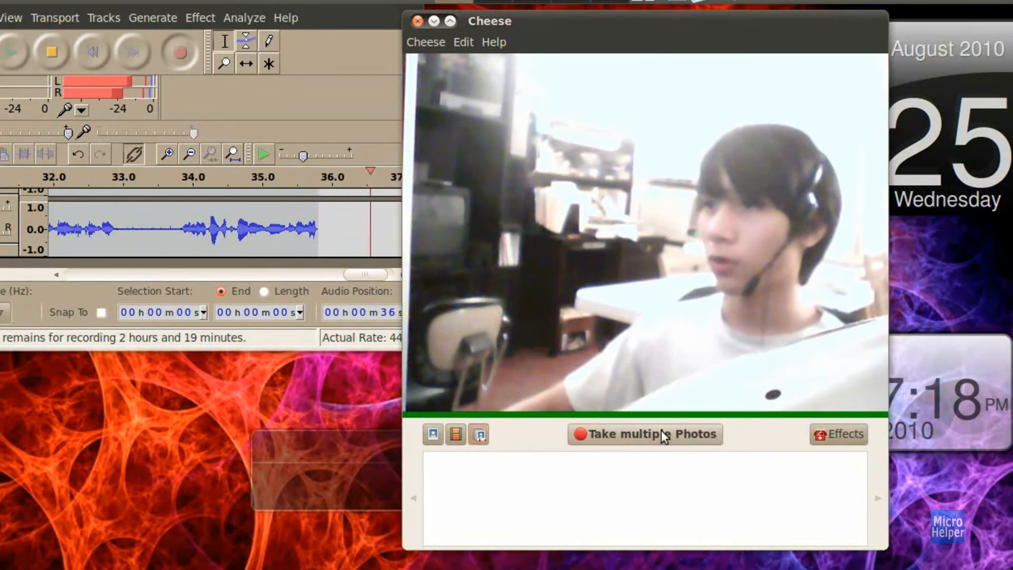
{"action": "left_click", "coordinate": [478, 433]}
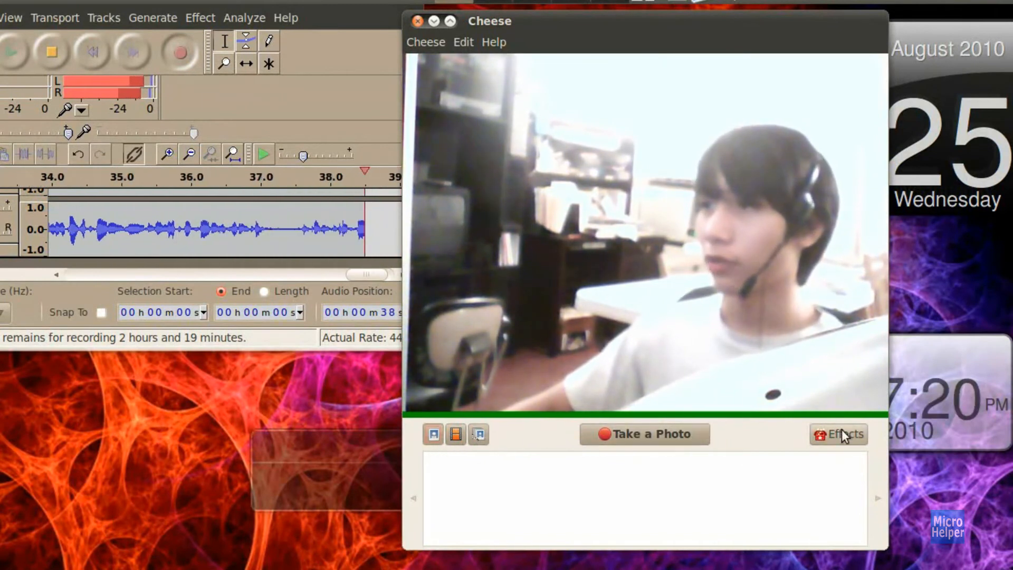
Step: Apply the Hulk effect so the live webcam preview is tinted green
{"action": "left_click", "coordinate": [838, 434]}
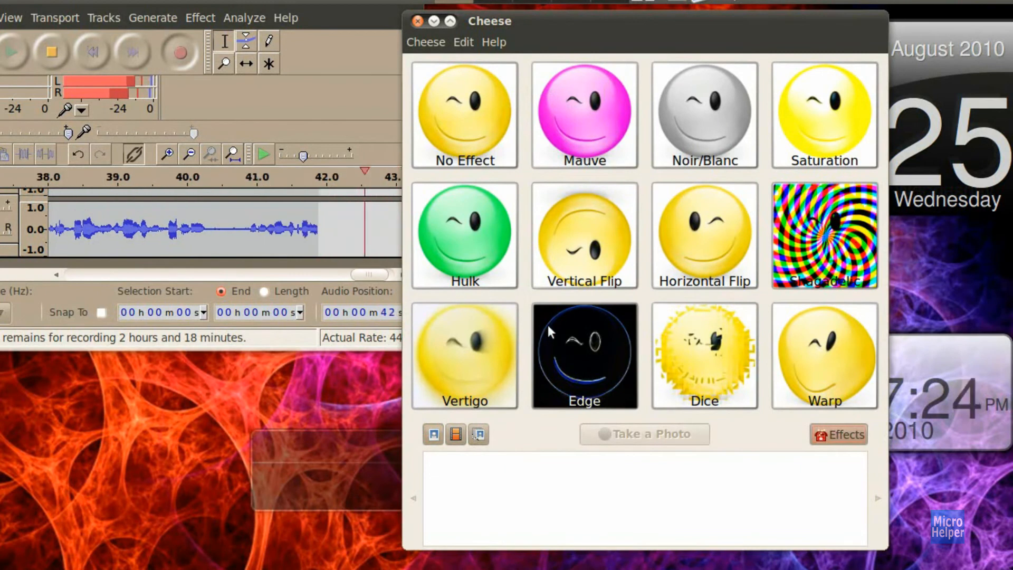
{"action": "left_click", "coordinate": [464, 234]}
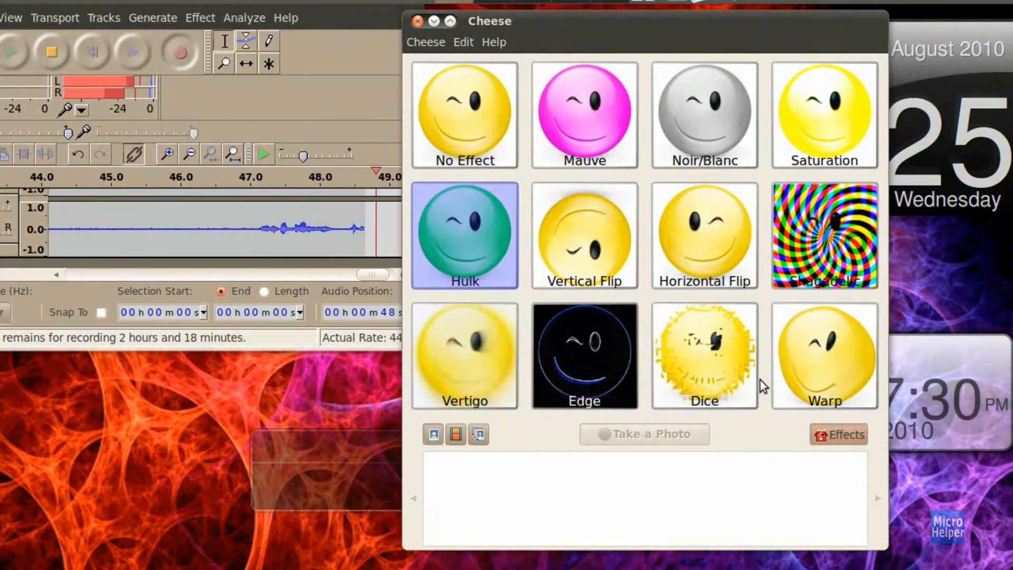
{"action": "left_click", "coordinate": [839, 434]}
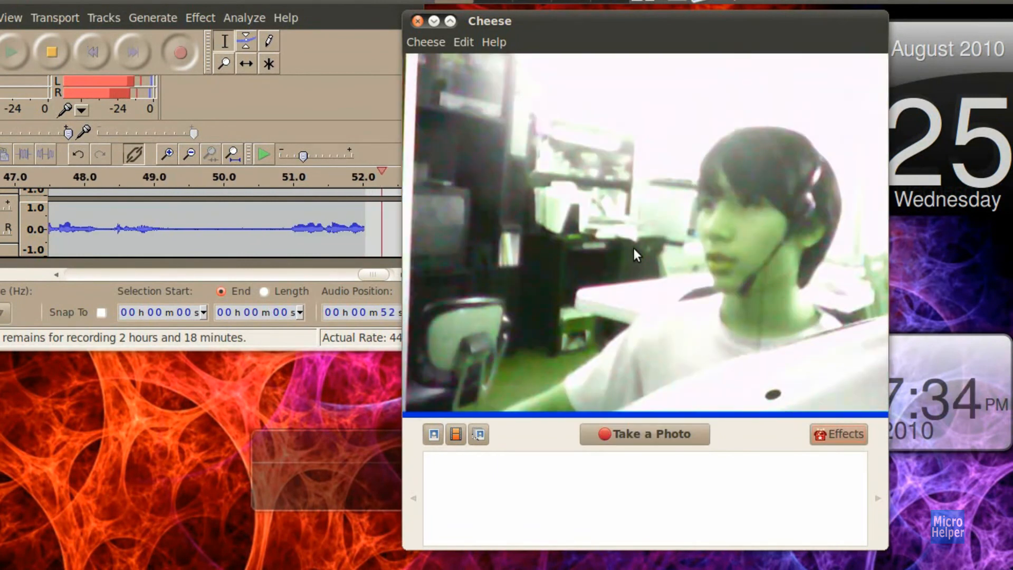
Step: Reopen the effects gallery and return to the live webcam with no effect
{"action": "left_click", "coordinate": [837, 434]}
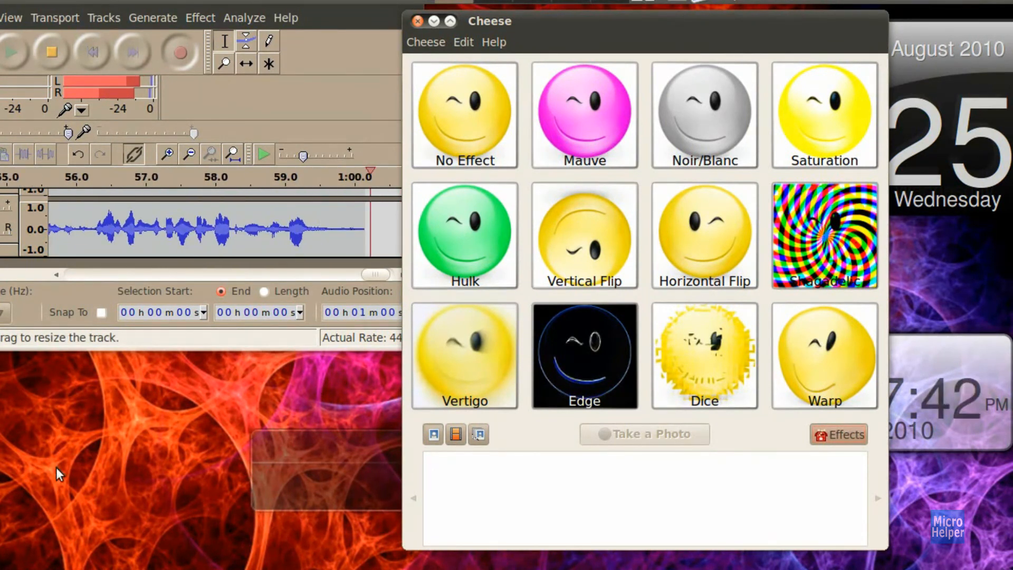
{"action": "left_click", "coordinate": [838, 433]}
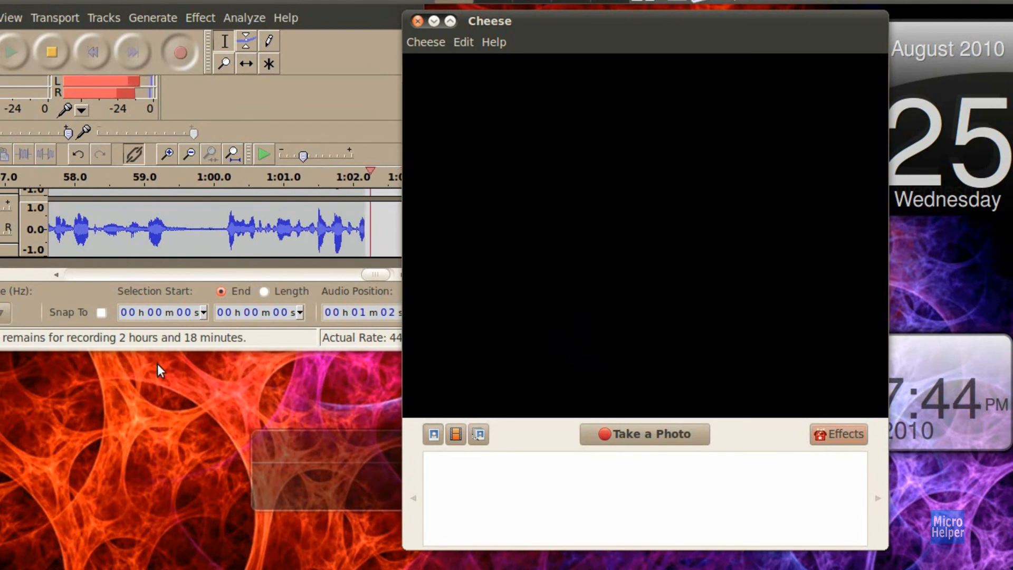